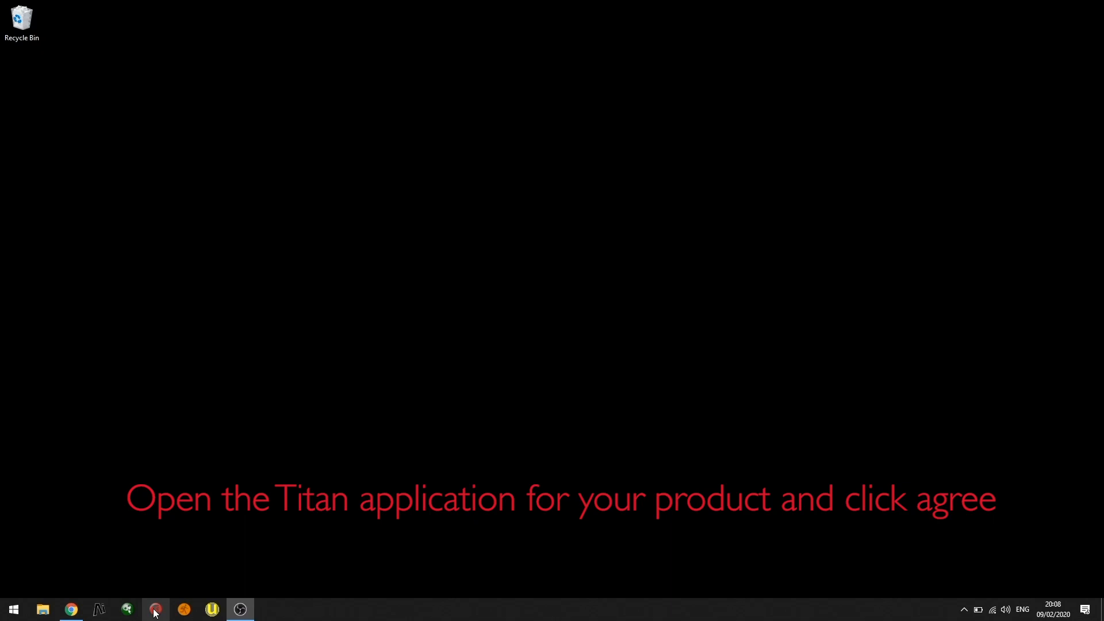
Launch Avolites Titan One from the taskbar so its licence agreement appears
left_click(155, 609)
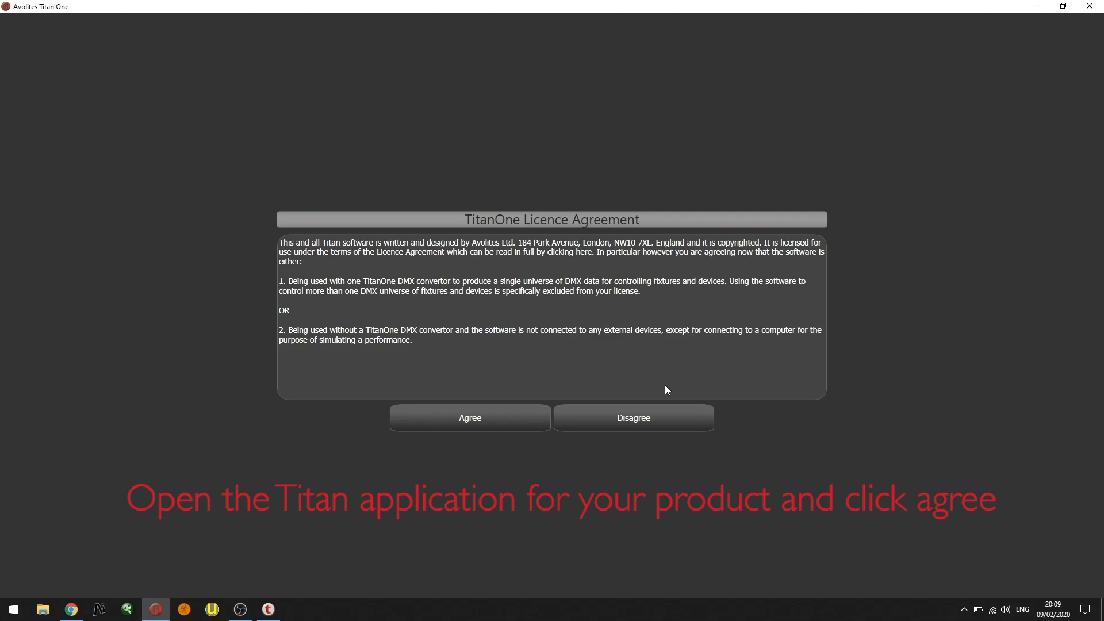
Agree to the licence terms, request a licence and export the token file to the PC
left_click(469, 416)
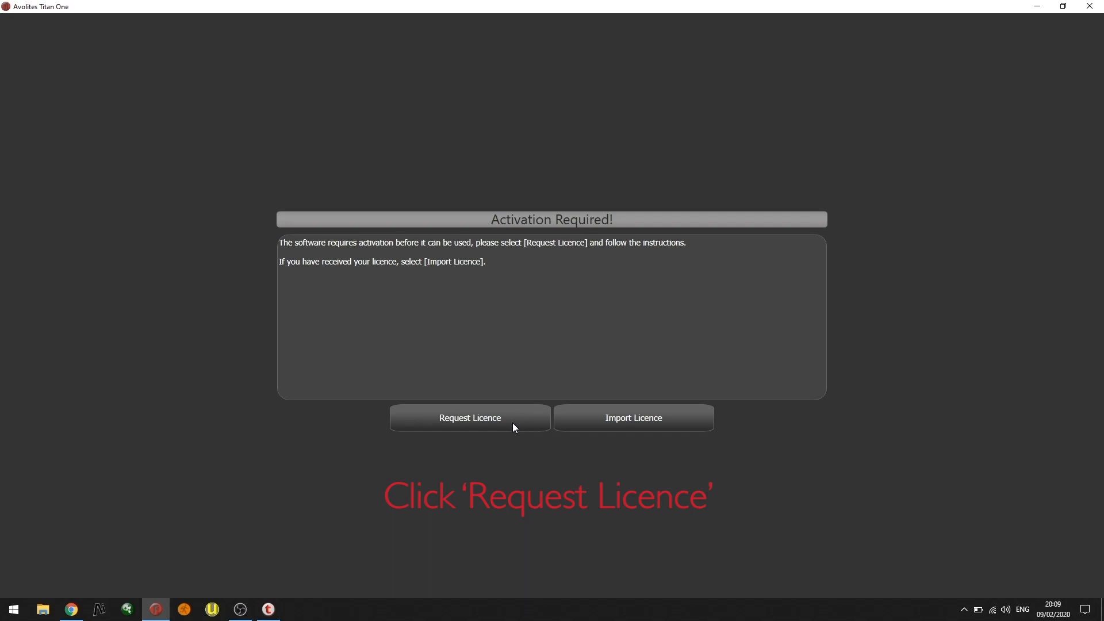
left_click(469, 417)
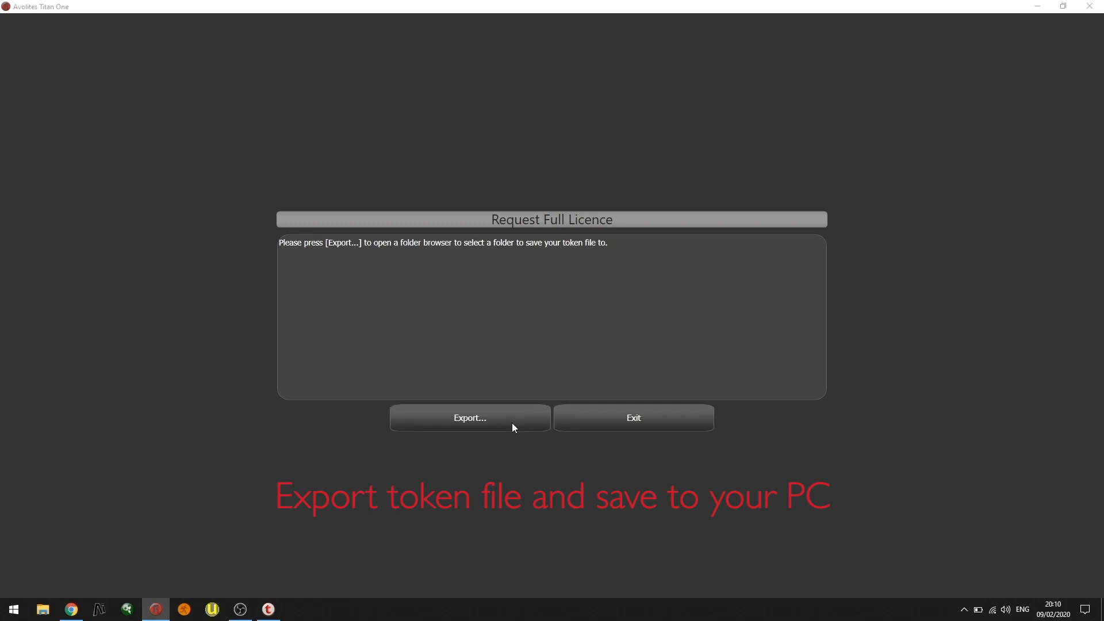
left_click(469, 418)
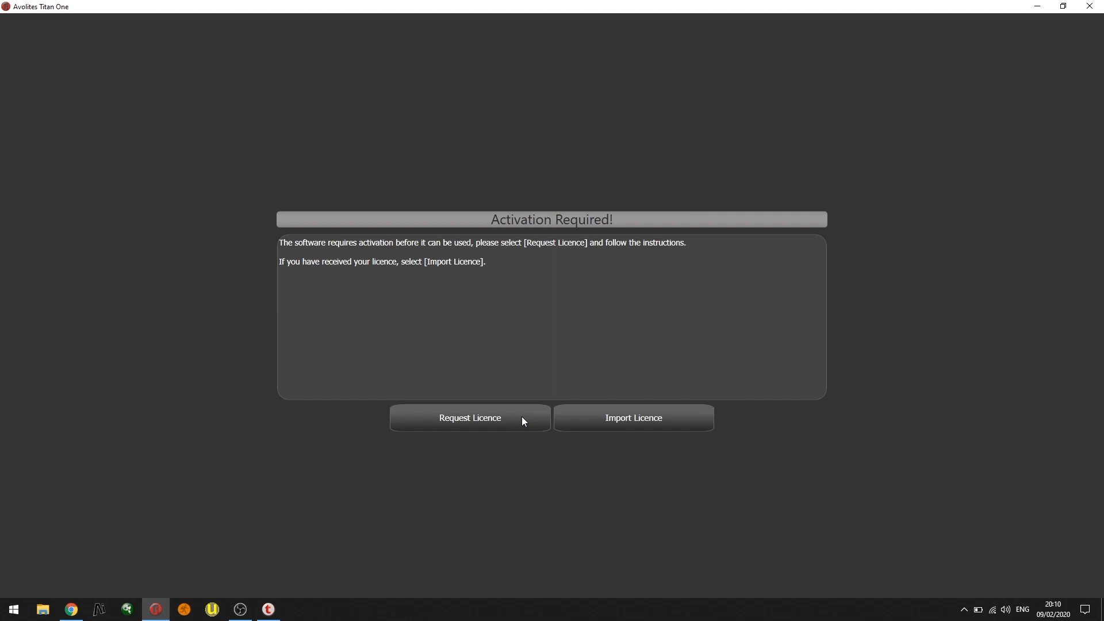
mouse_move(89, 610)
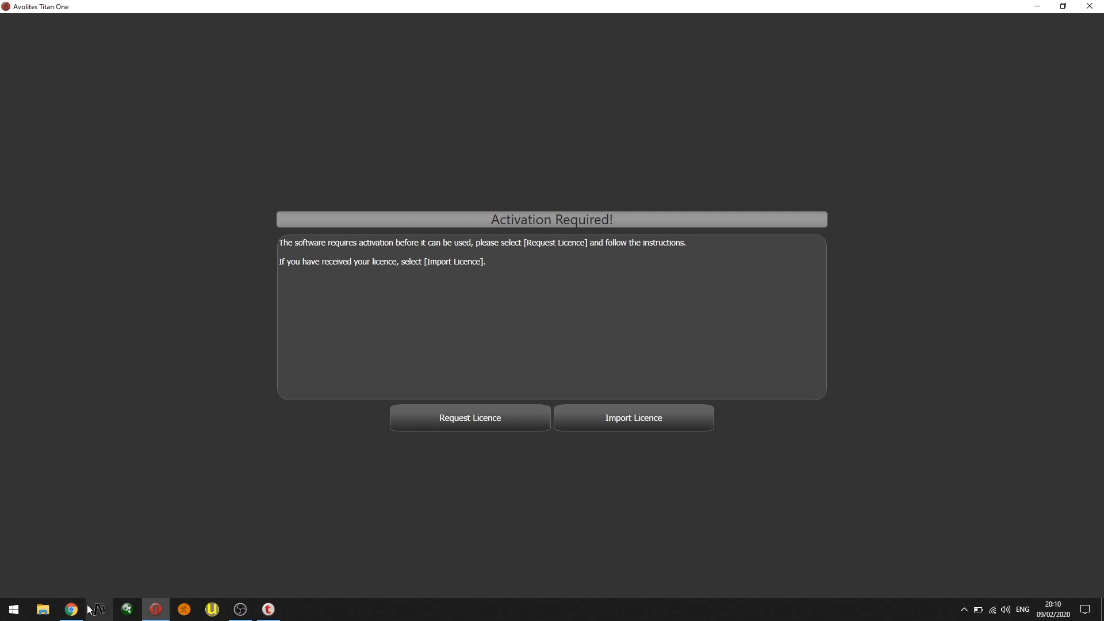
Log in to avolites.com/software/licensing with saved credentials and reach the licence request form
left_click(469, 417)
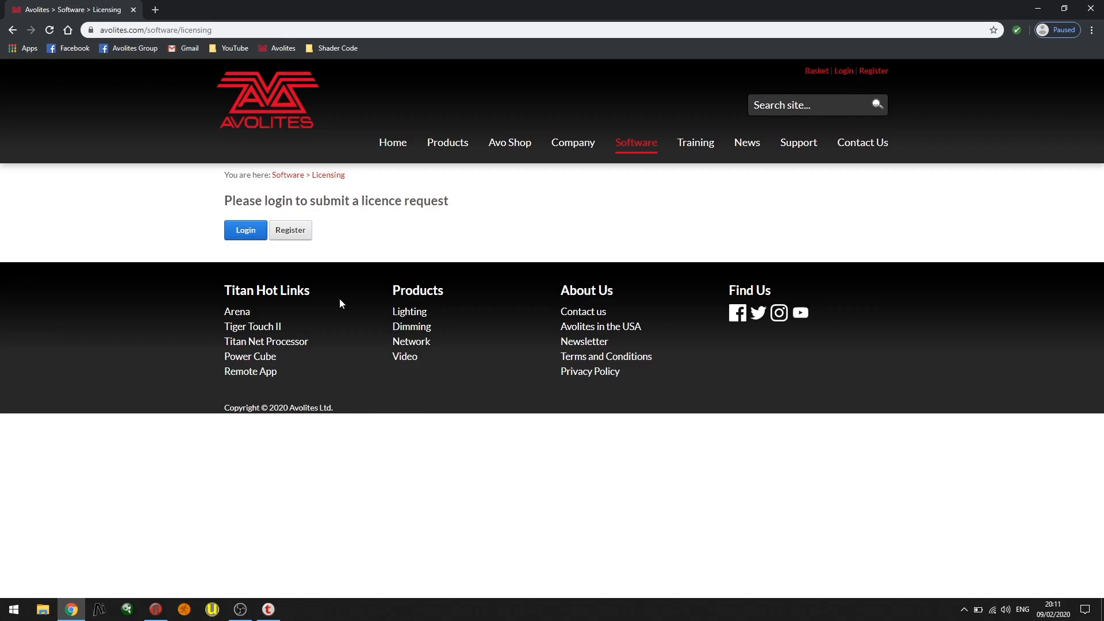
left_click(245, 230)
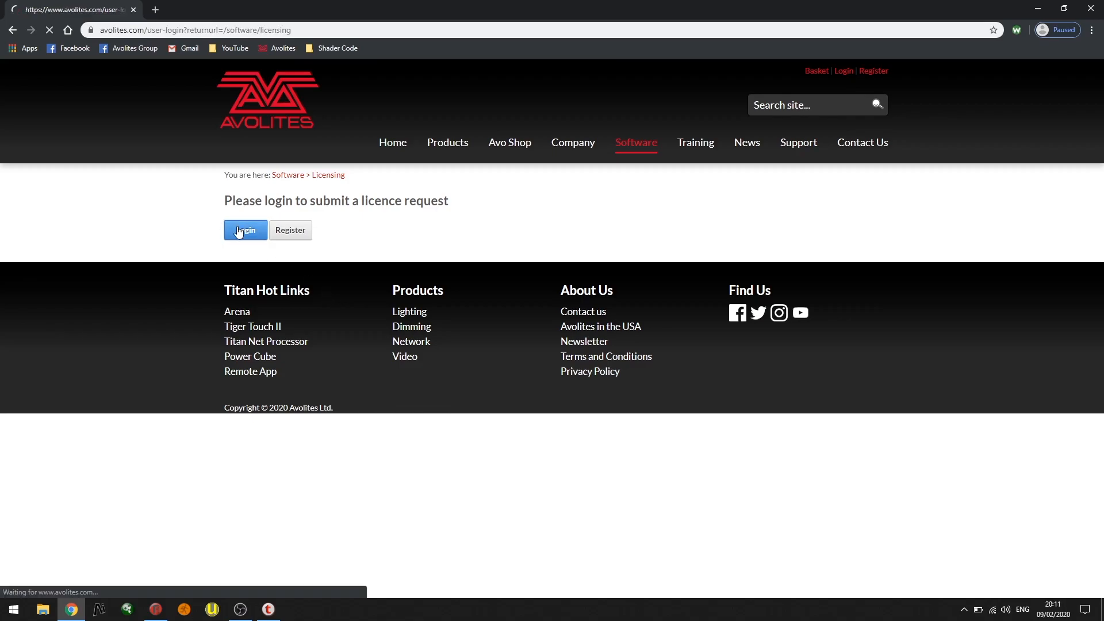
left_click(245, 230)
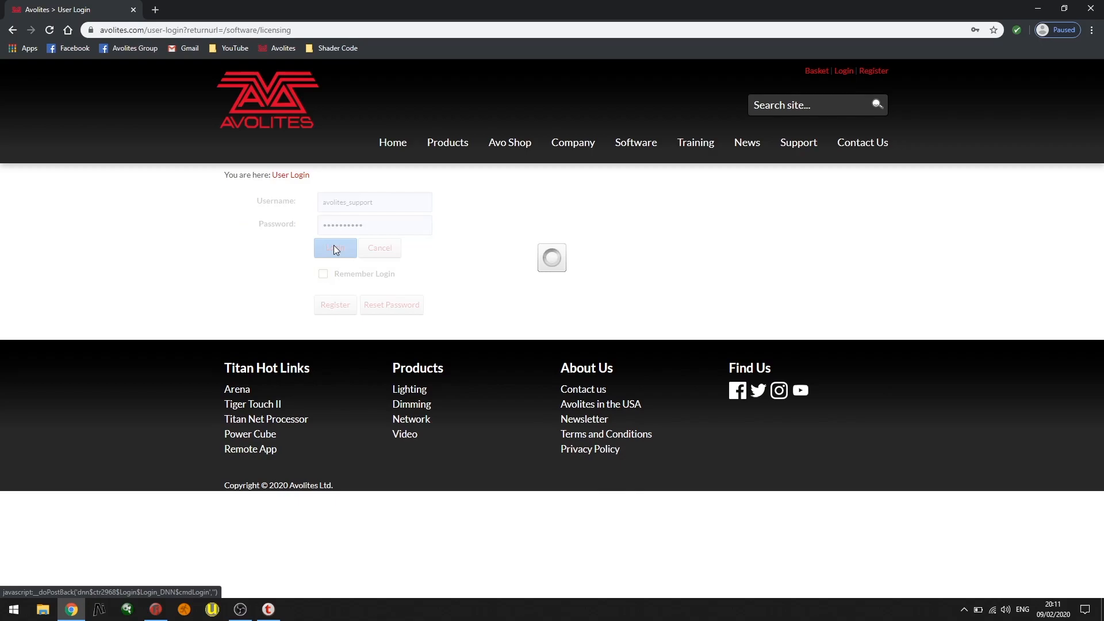
left_click(336, 248)
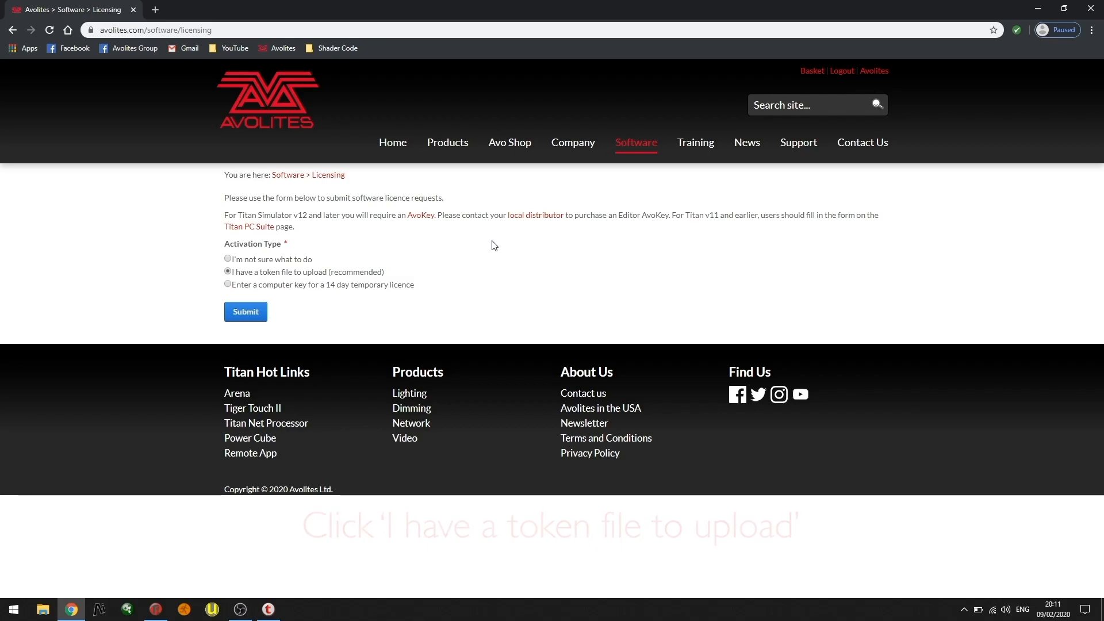
Choose the token-file upload option, attach the exported .atk token and submit the request
left_click(245, 312)
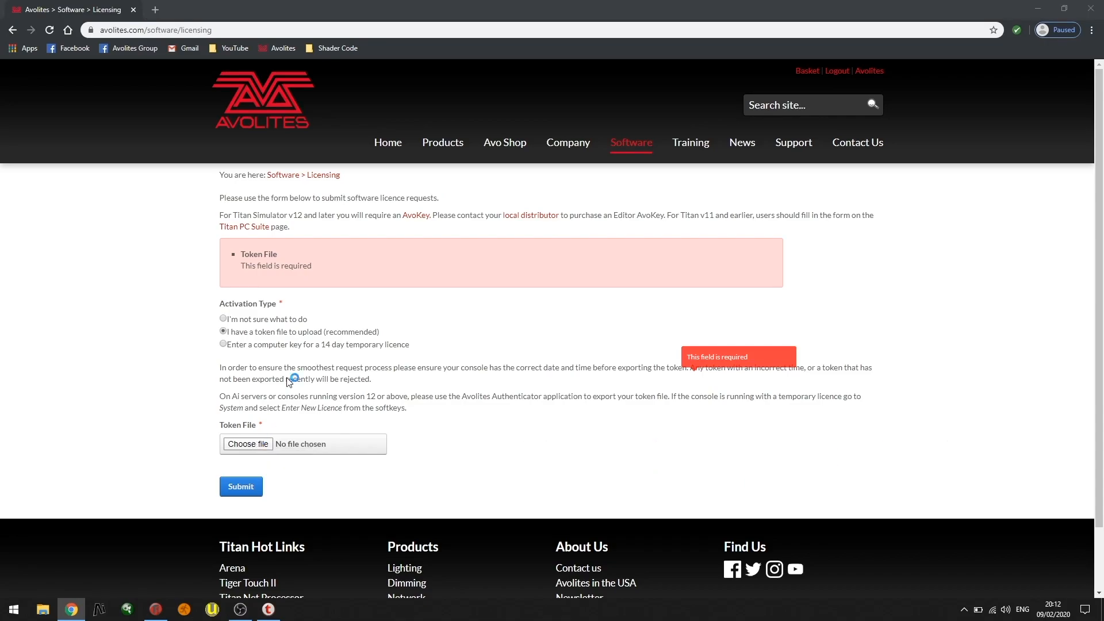
left_click(247, 444)
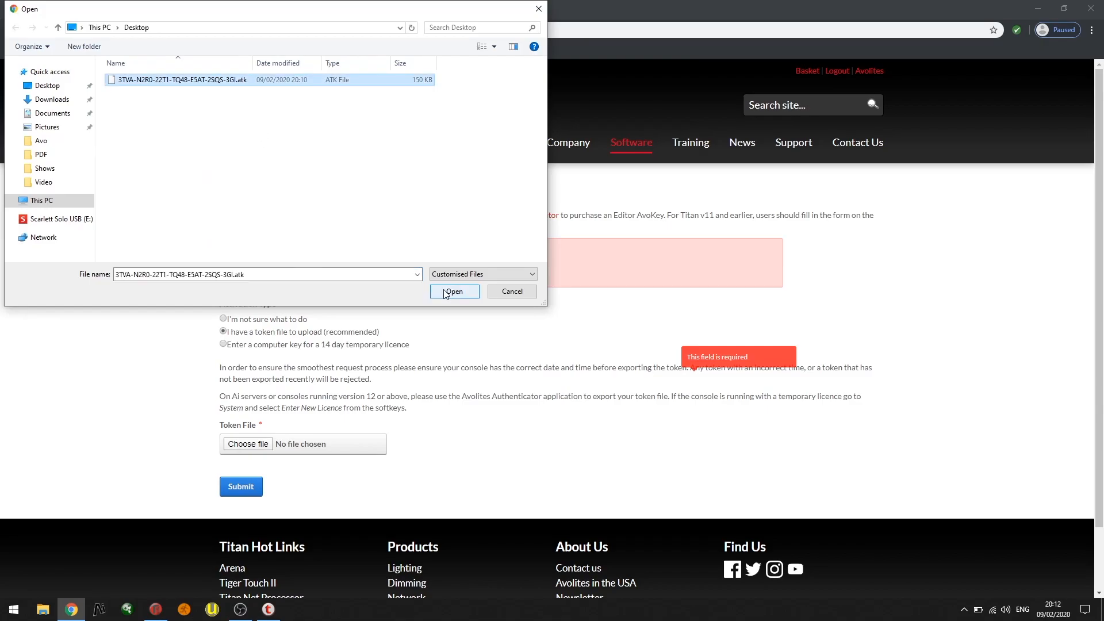
left_click(454, 291)
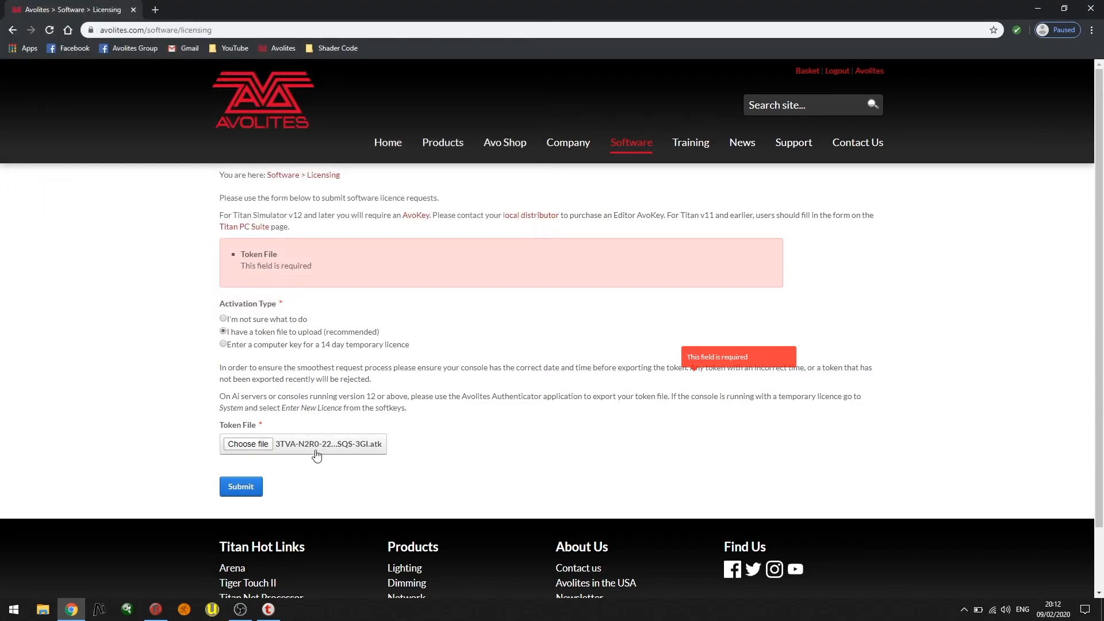
mouse_move(312, 455)
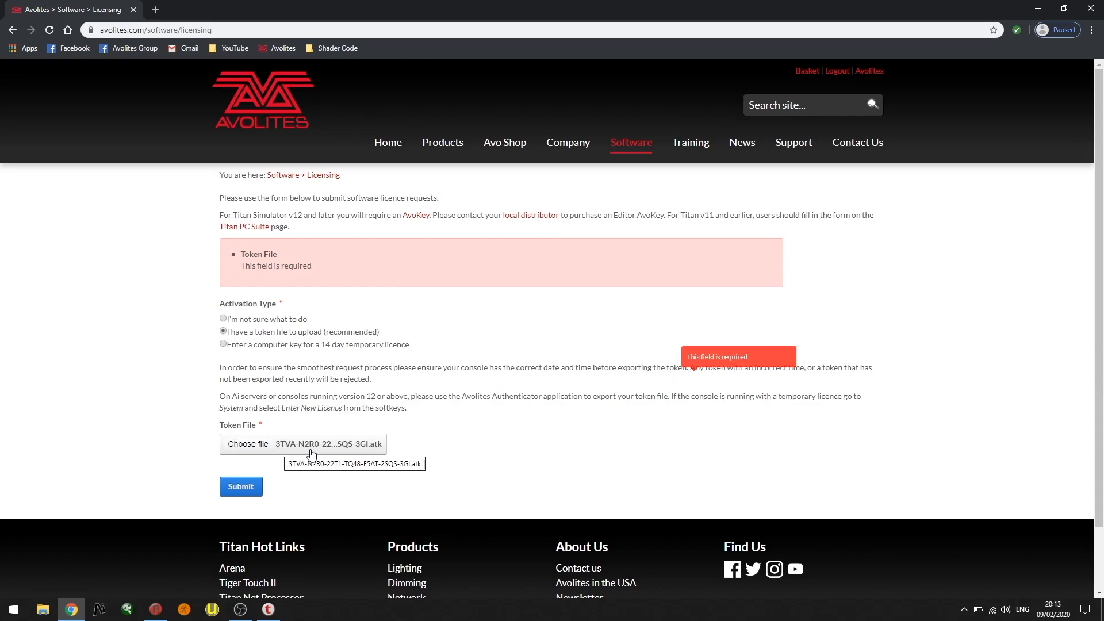
mouse_move(286, 490)
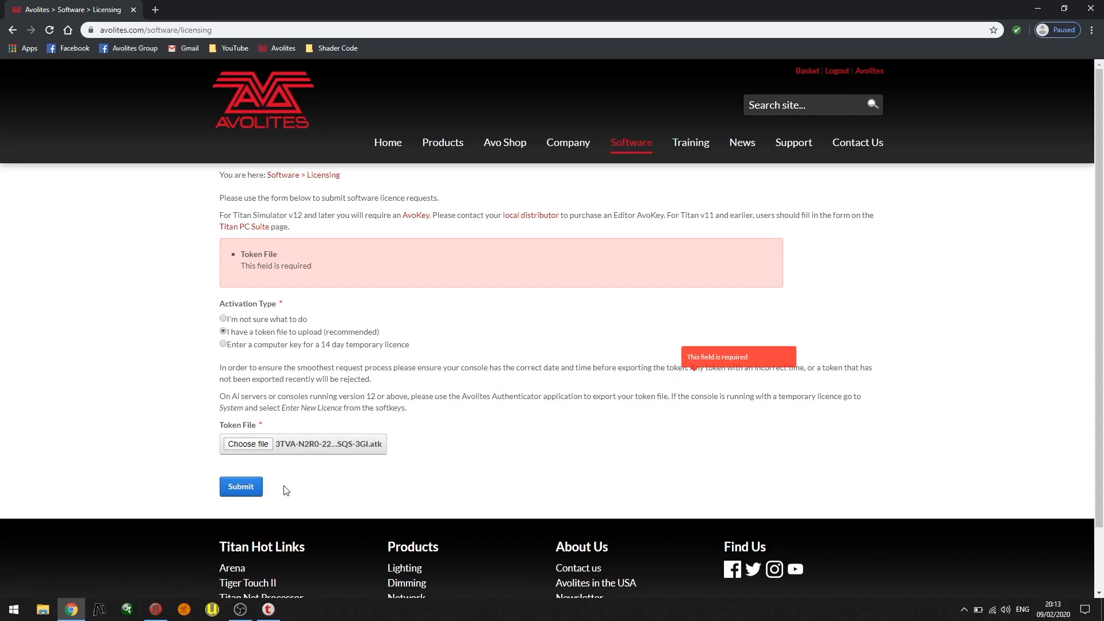
left_click(240, 487)
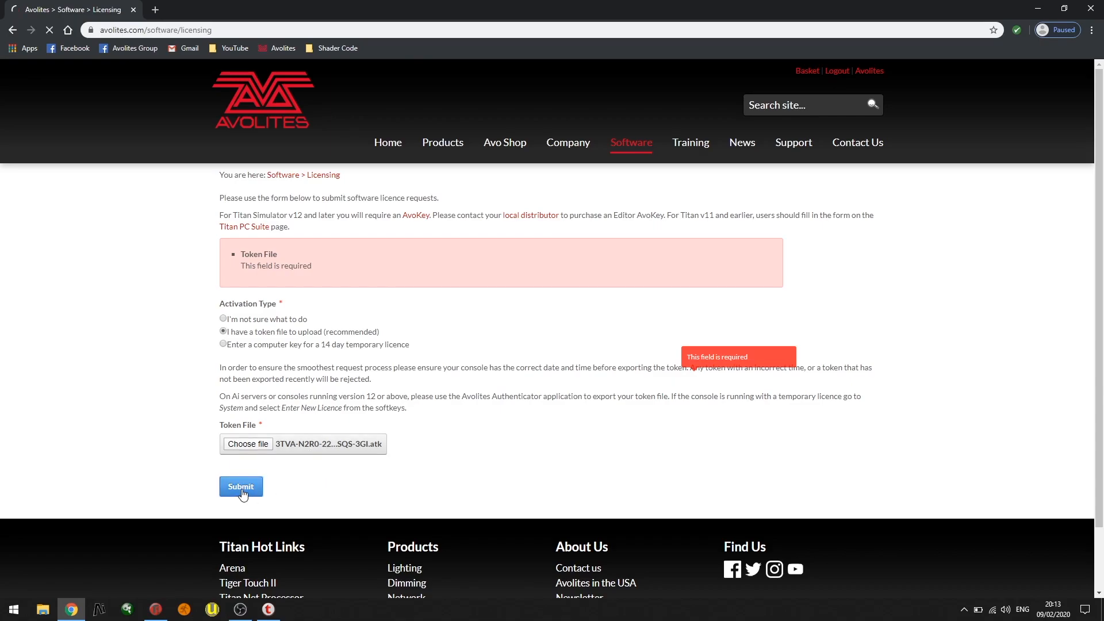
Download the granted licence file from the Licence Granted page
left_click(241, 485)
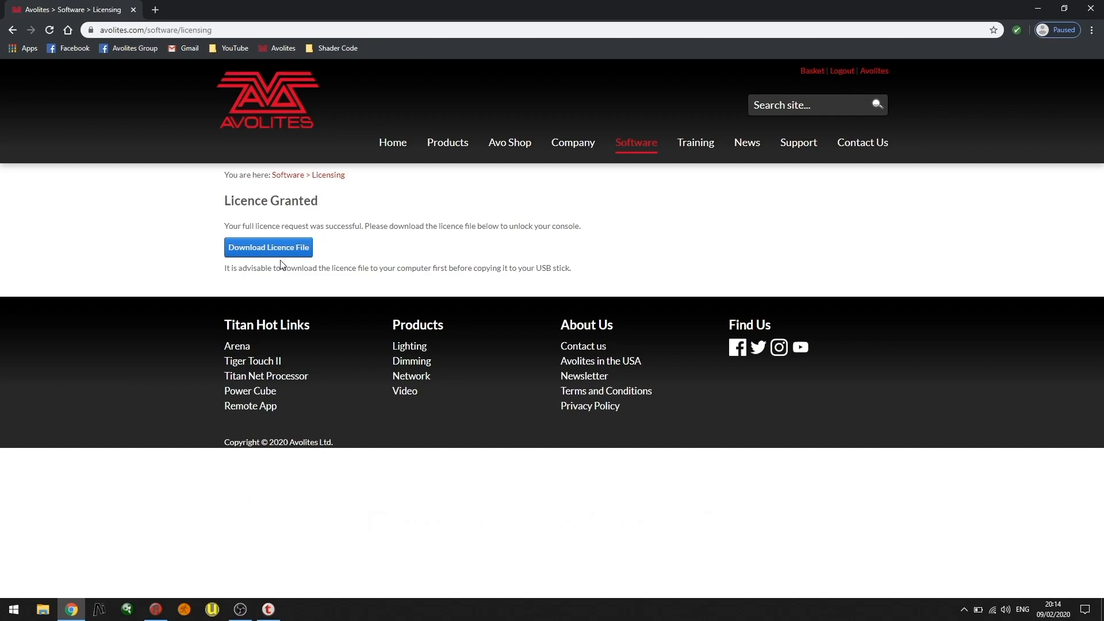
left_click(268, 247)
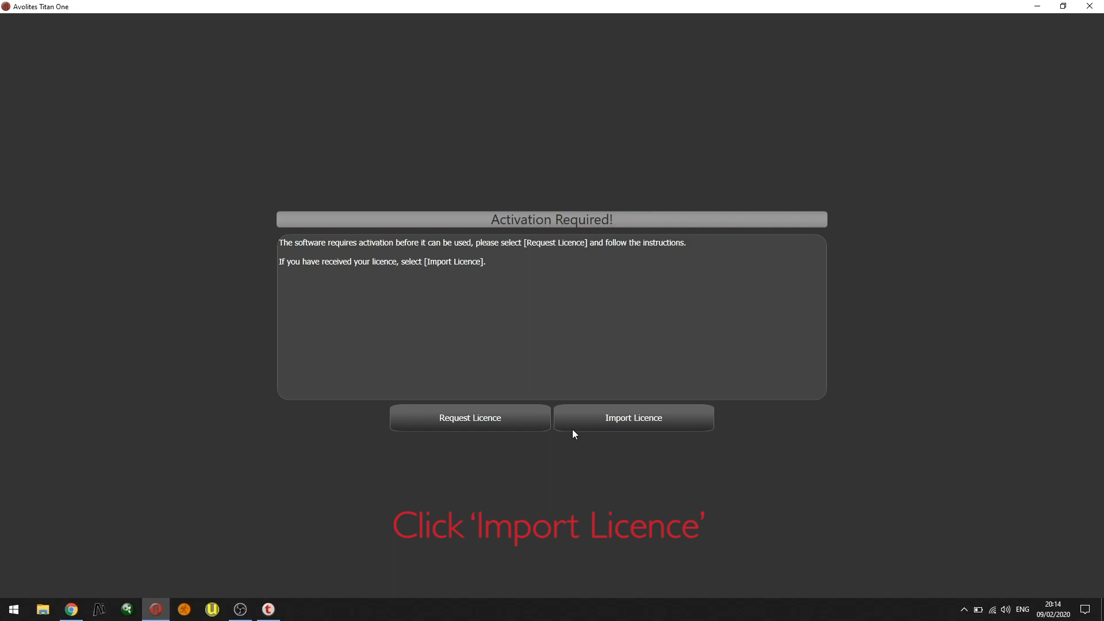
Import the newly downloaded .atf licence file from Downloads so Titan One begins verifying it
left_click(632, 418)
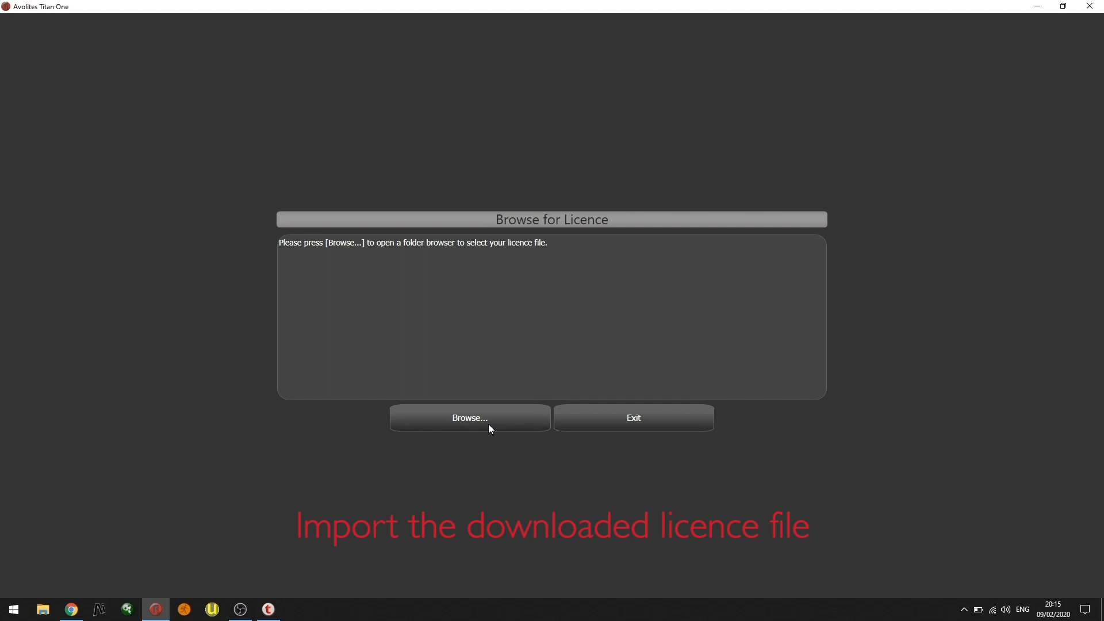
left_click(469, 418)
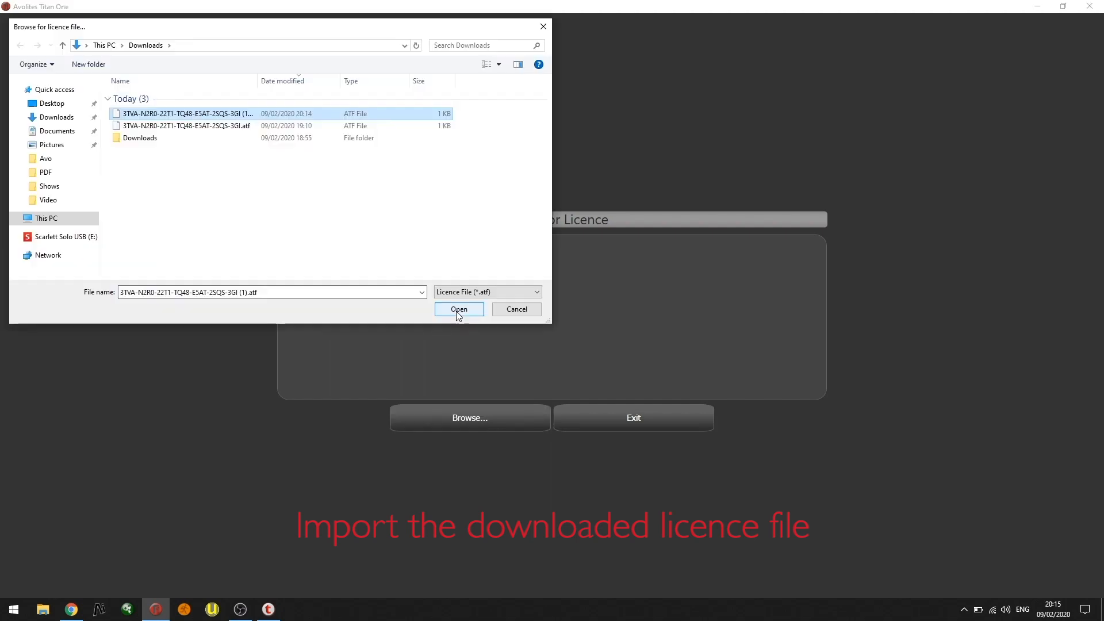
left_click(459, 309)
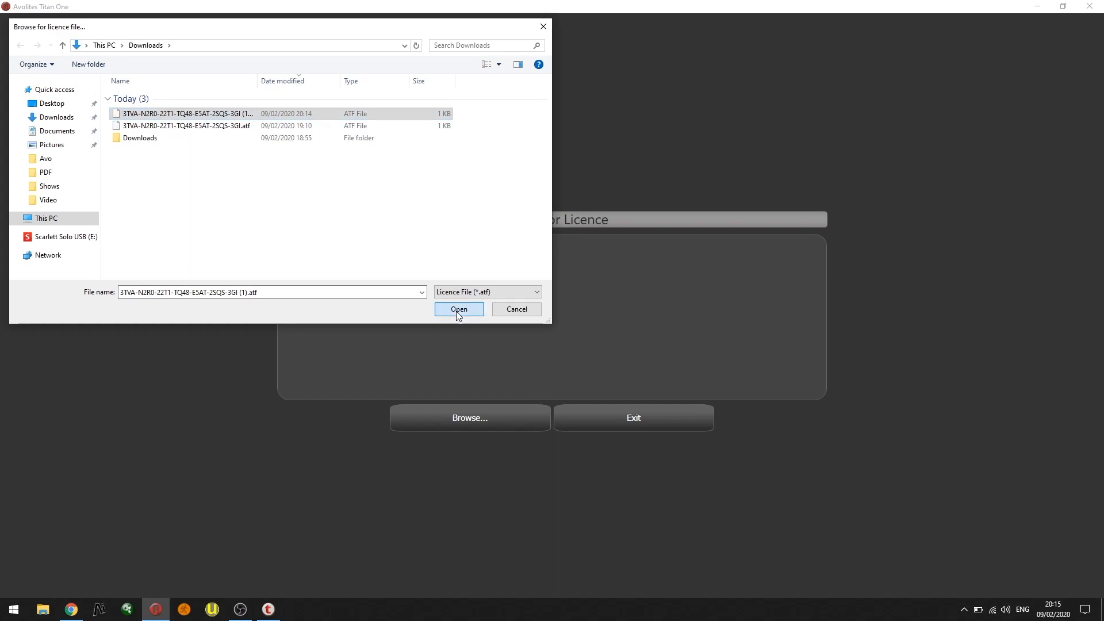
left_click(457, 310)
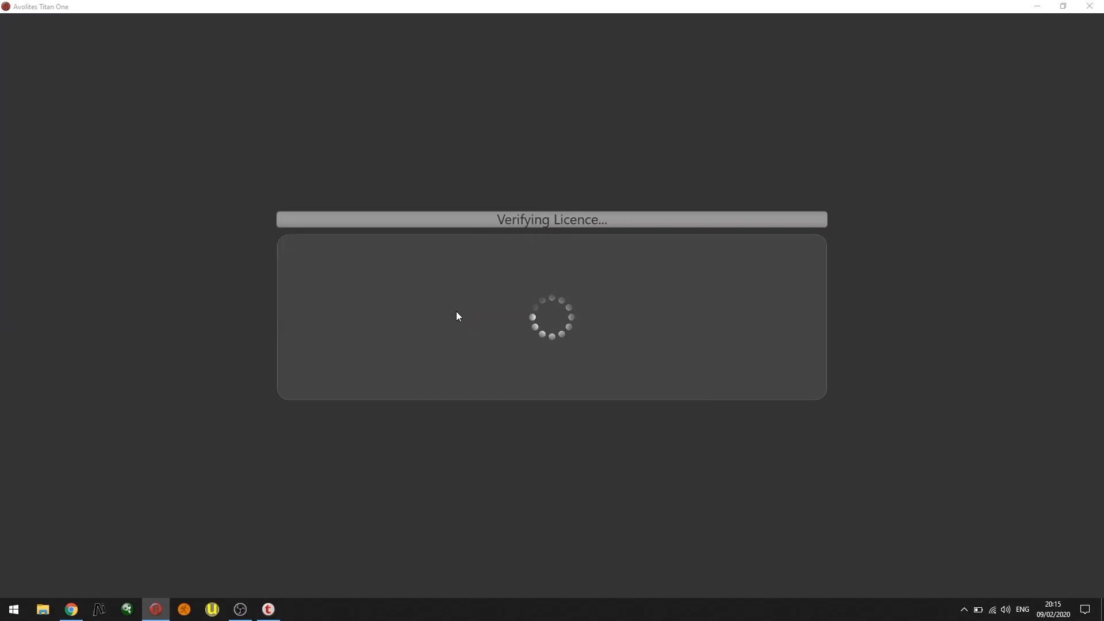